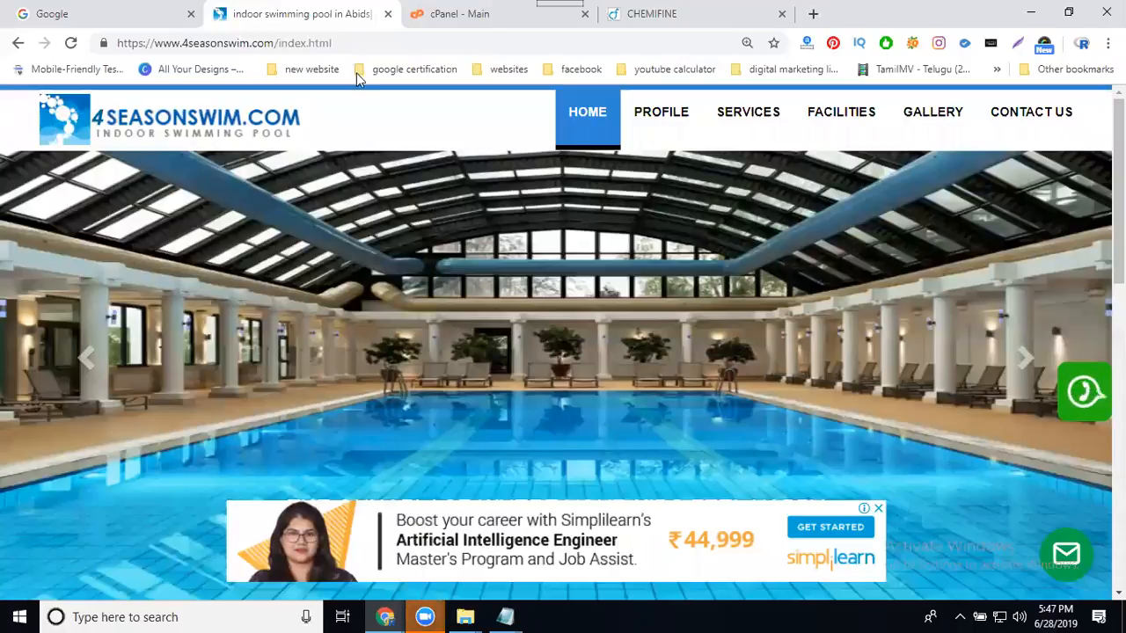
# - Load a nonexistent /hvhv address on chemifine.com to show its plain Not Found error, then return to 4seasonswim
pyautogui.click(225, 42)
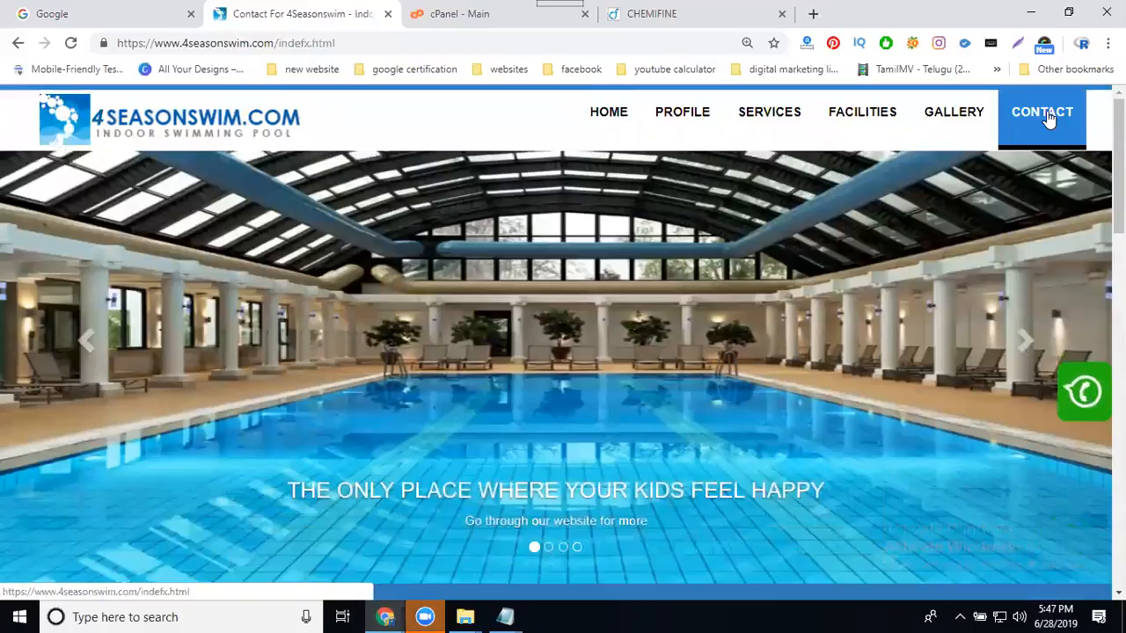
pyautogui.click(695, 14)
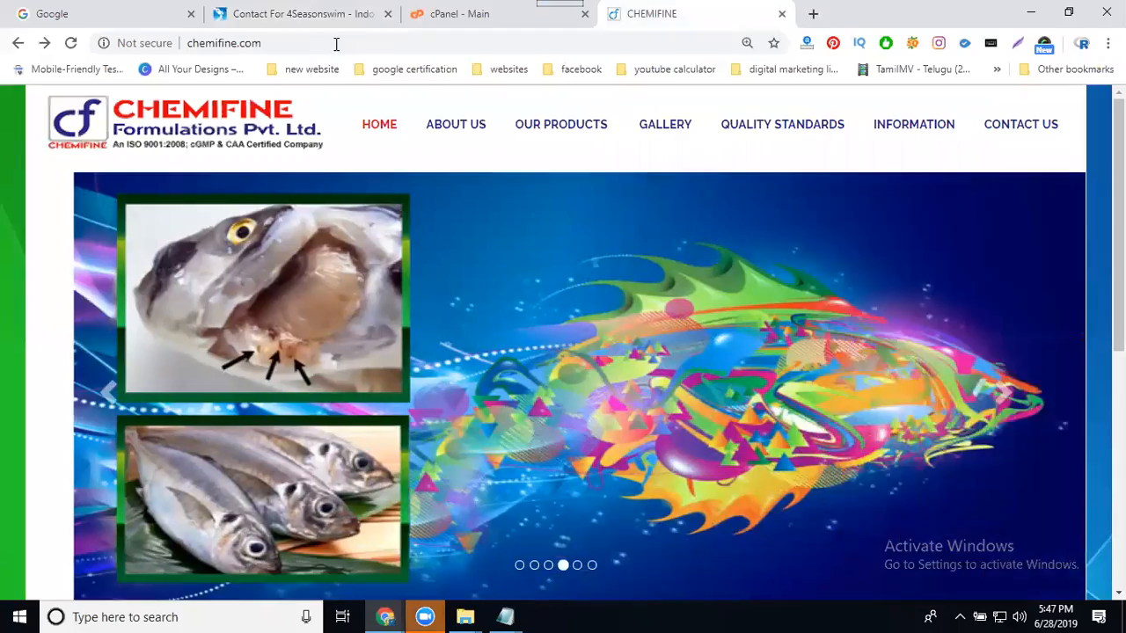
pyautogui.write('/hvhv')
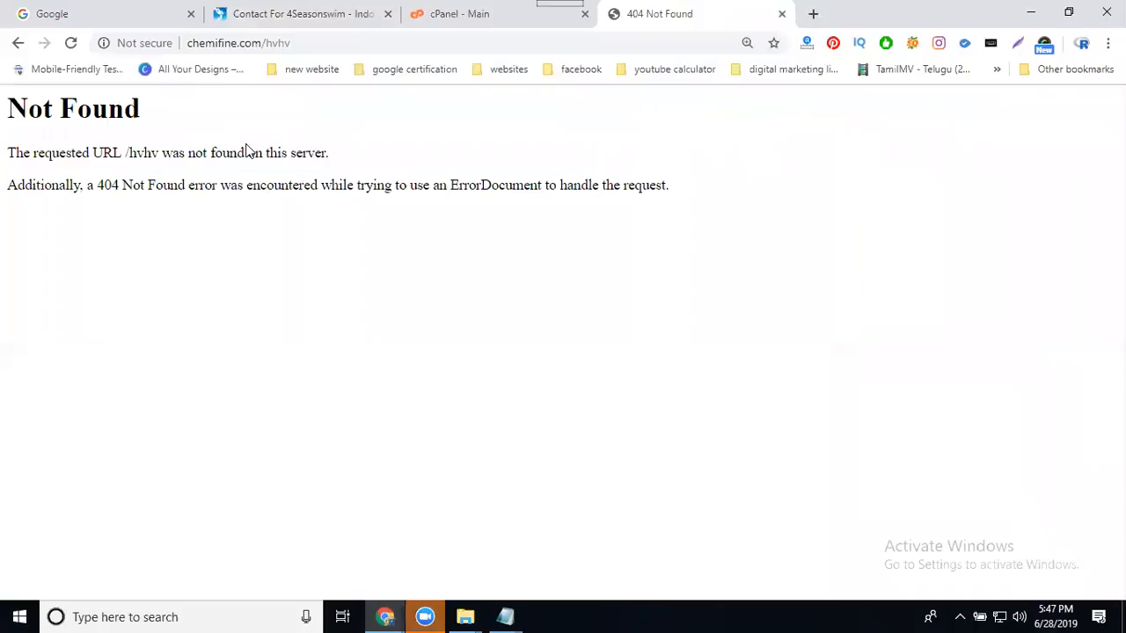
pyautogui.click(299, 14)
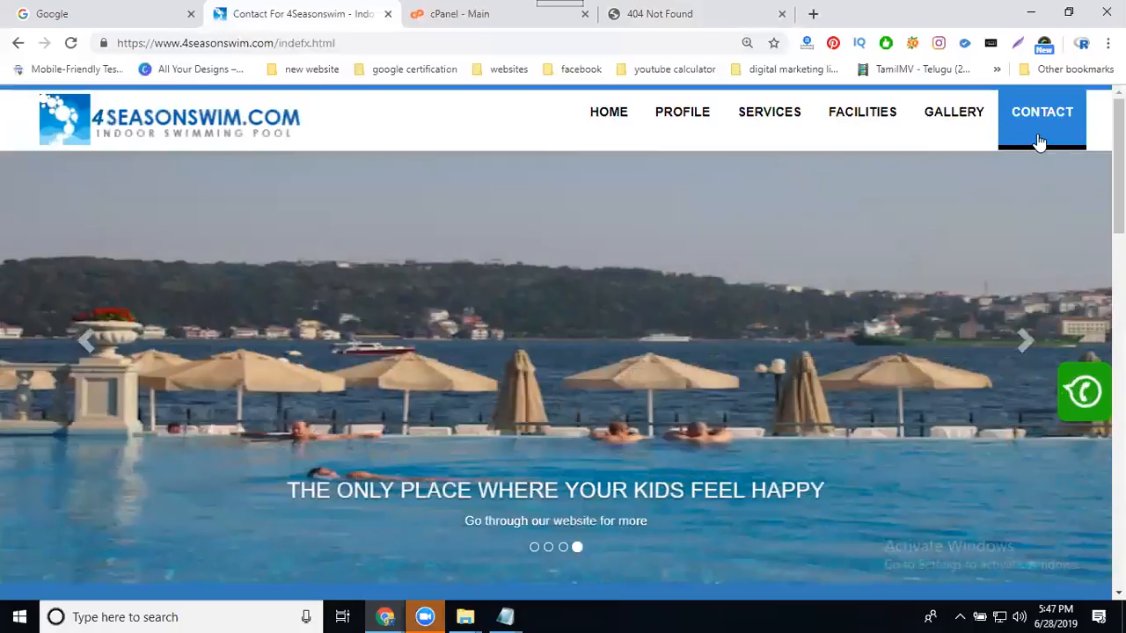
# - Show the public_html folder in File Manager, scrolled to the .htaccess file
pyautogui.click(499, 14)
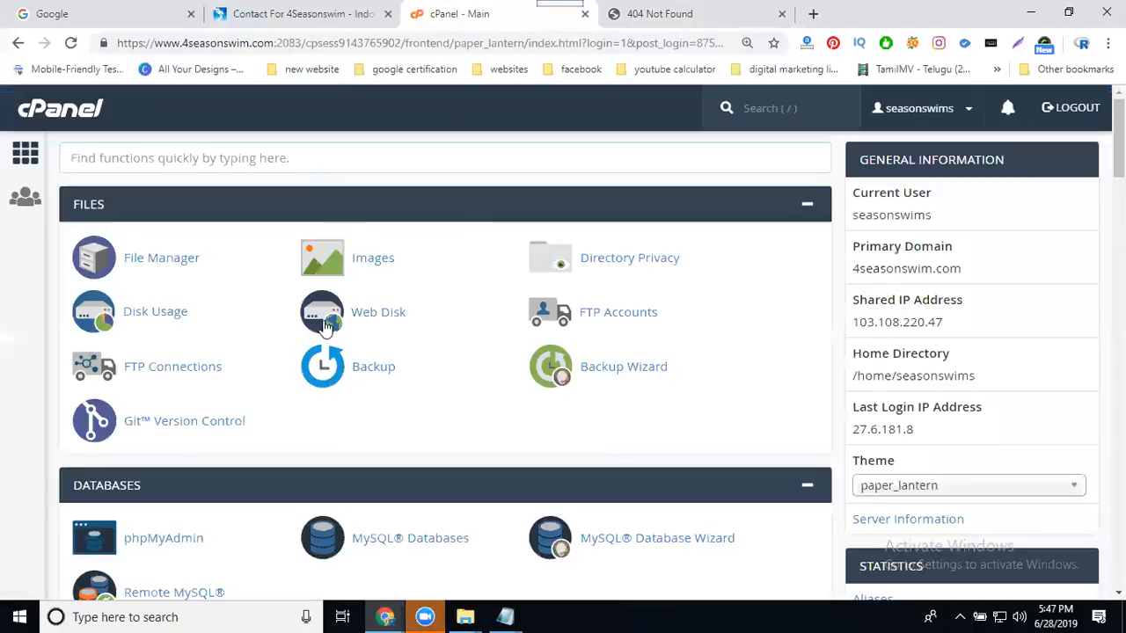
pyautogui.click(162, 257)
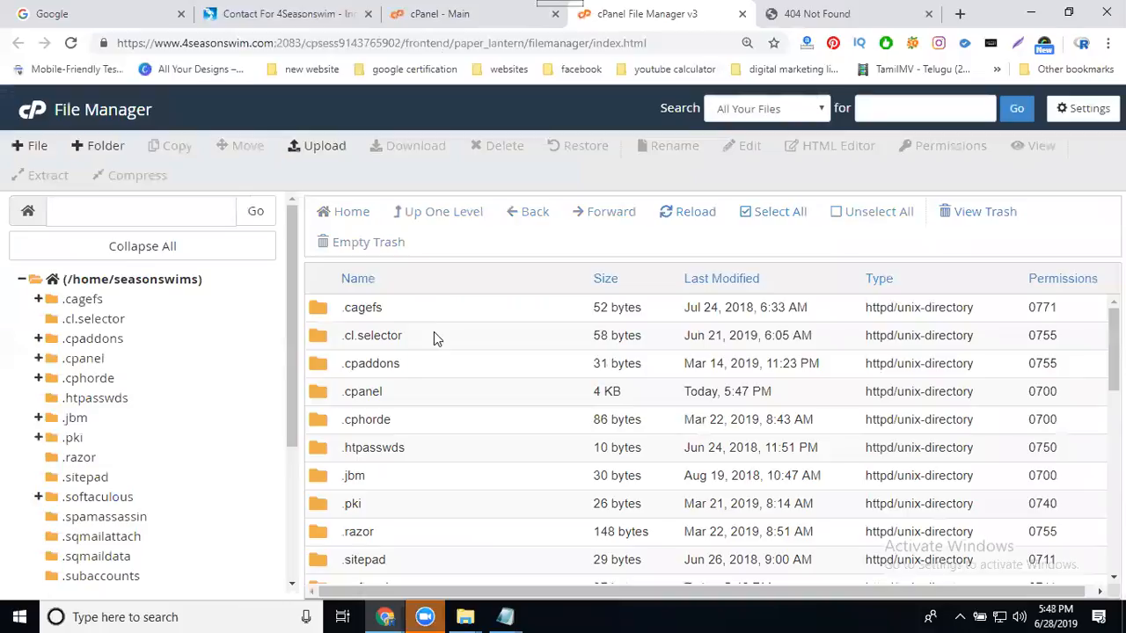
pyautogui.scroll(-3)
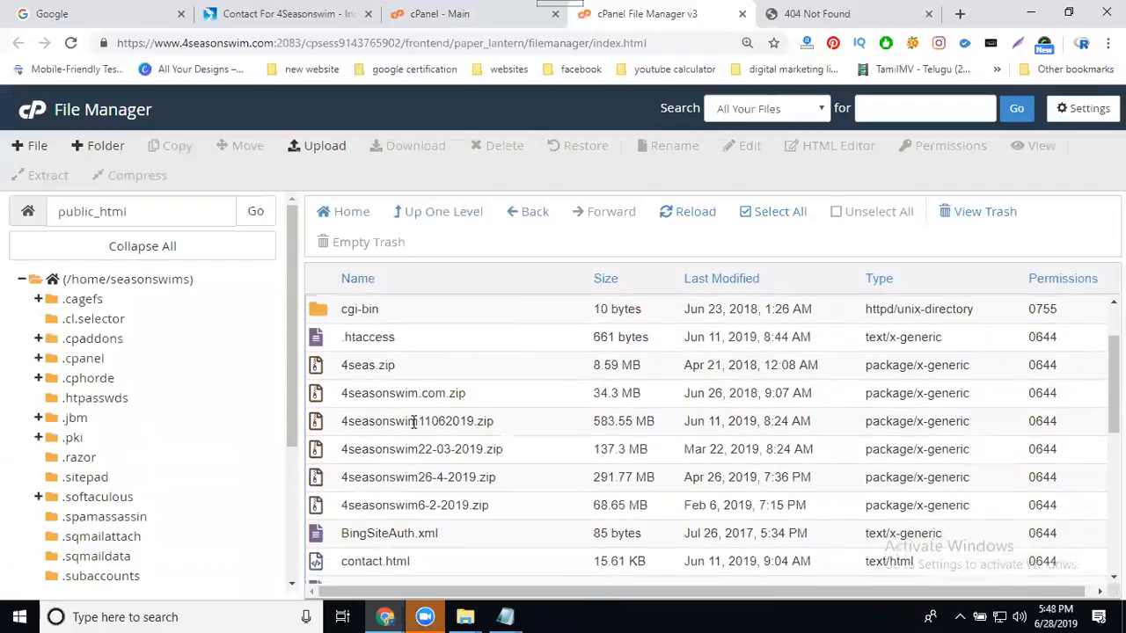
# - Edit .htaccess in the code editor and check the mistyped 4seasonswim.com address still returns 404
pyautogui.rightClick(367, 338)
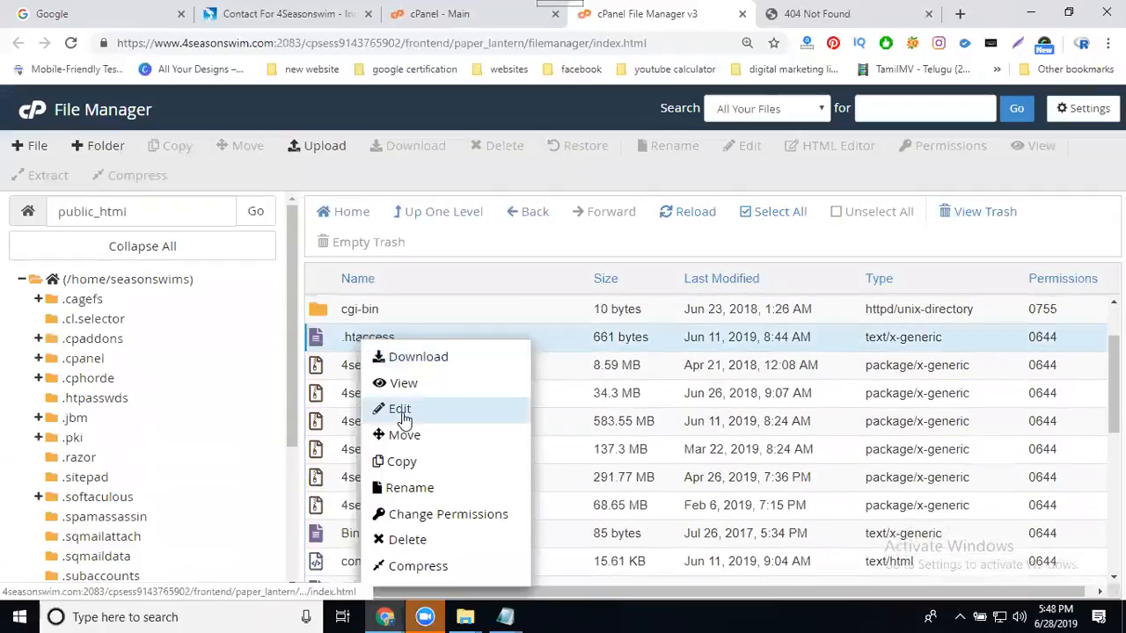
pyautogui.click(400, 408)
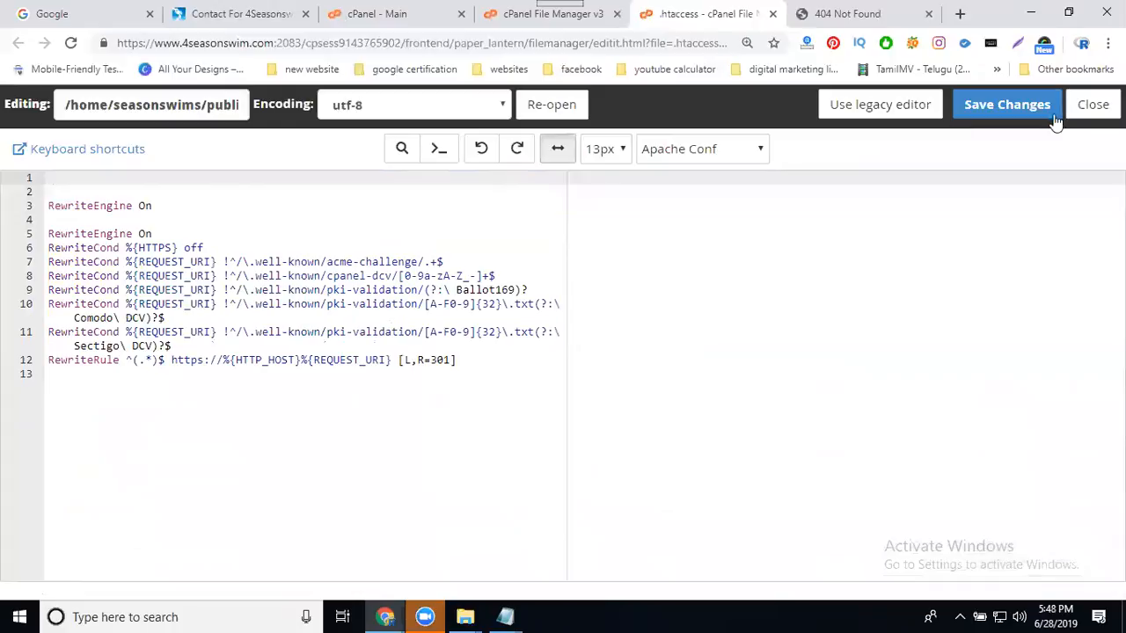
pyautogui.click(1006, 104)
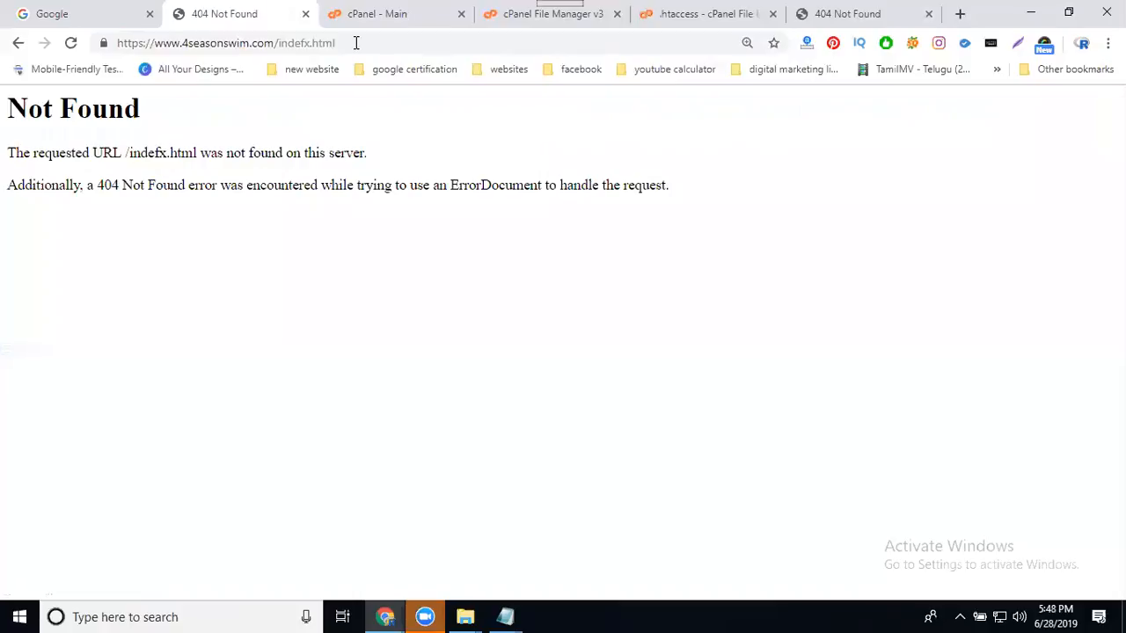
pyautogui.moveTo(507, 616)
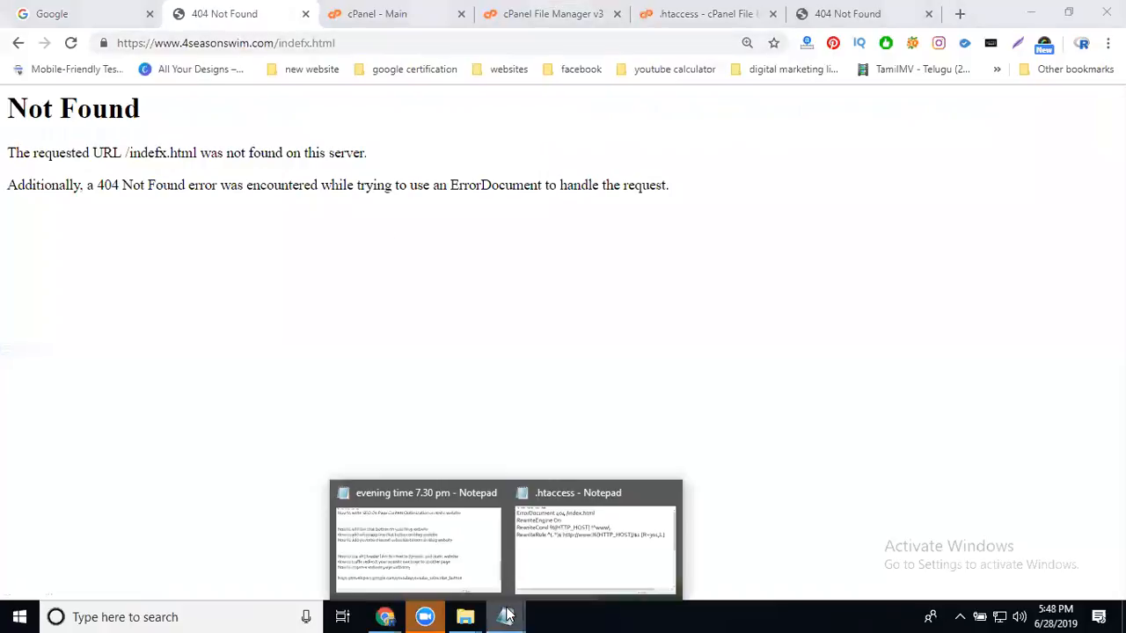
# - Bring up the Notepad .htaccess snippet with the ErrorDocument 404 and www rewrite rules and select it
pyautogui.click(594, 545)
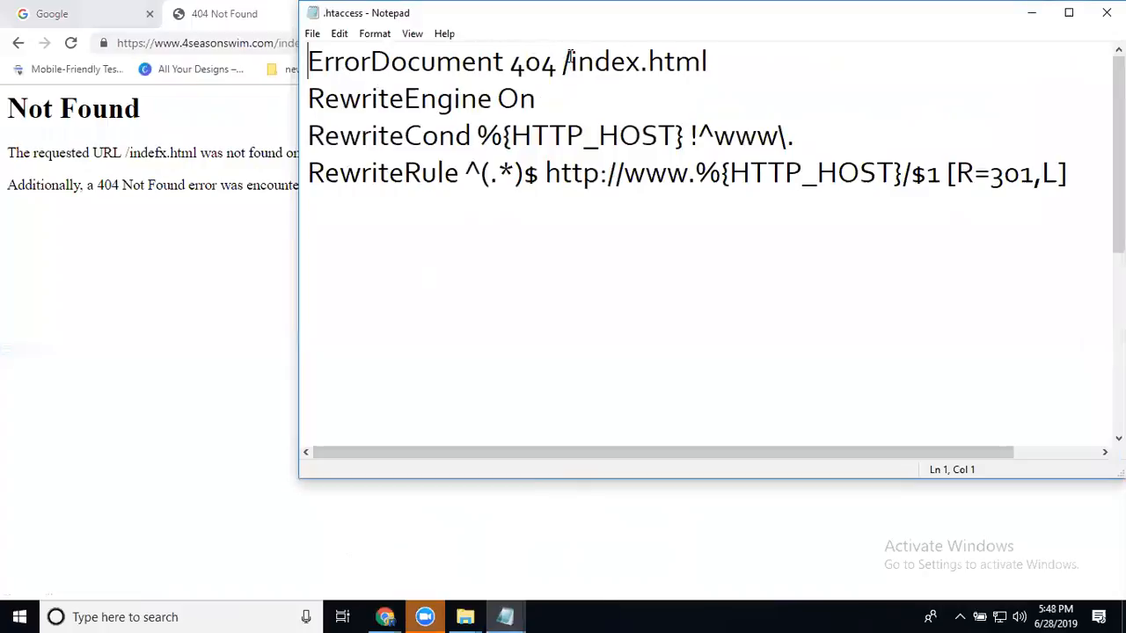
pyautogui.doubleClick(633, 61)
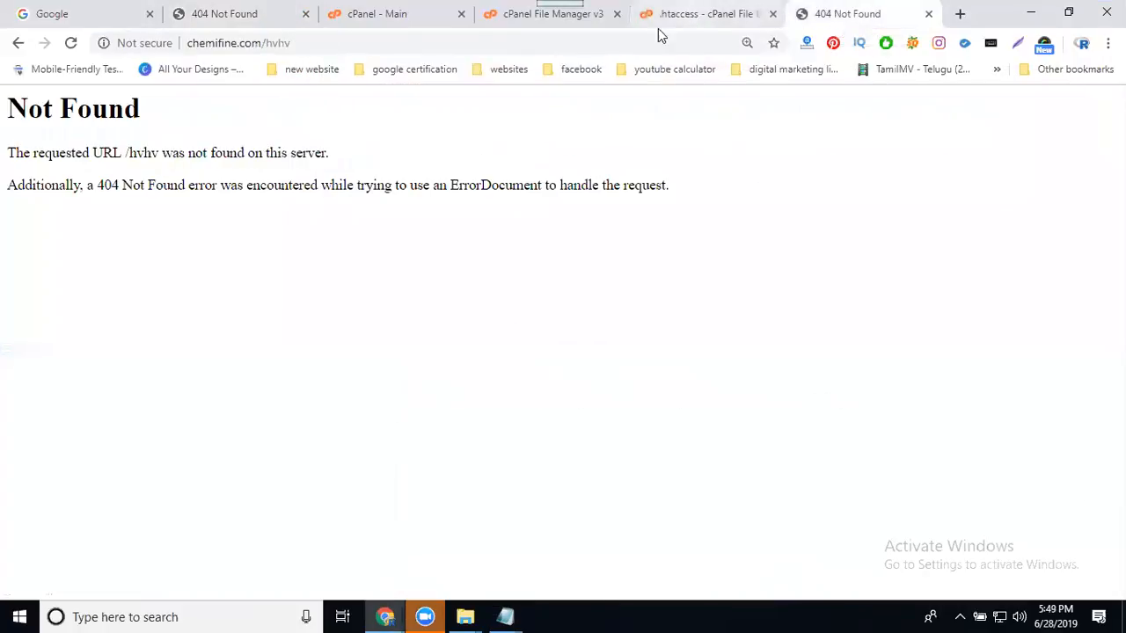
# - Paste the snippet so .htaccess has ErrorDocument 404 /contact.php plus www rewrites, and save
pyautogui.click(703, 14)
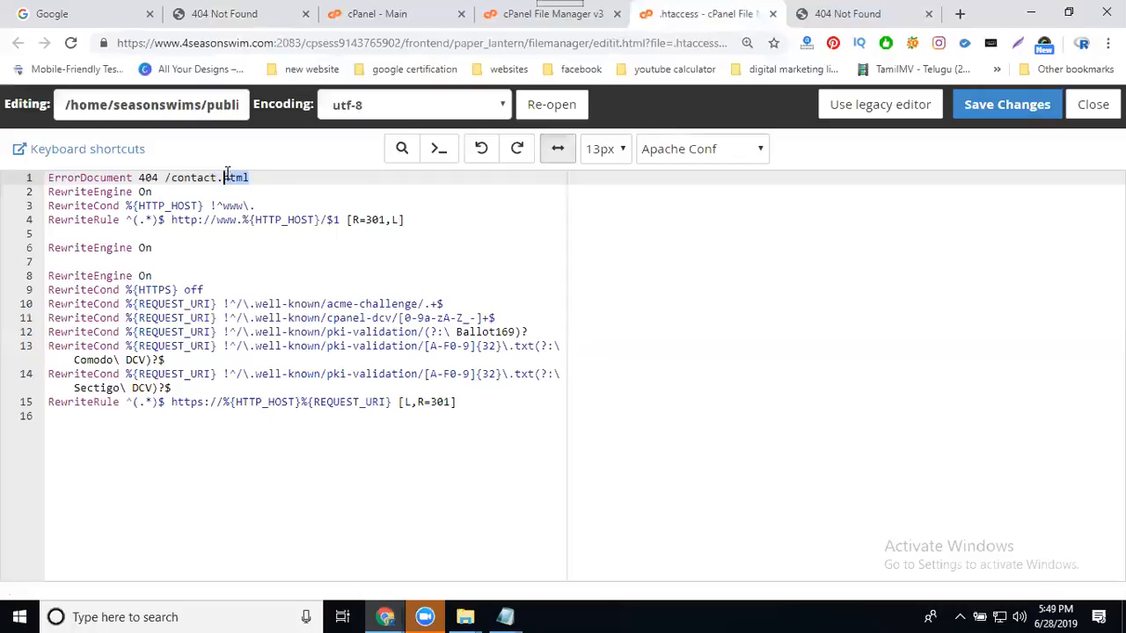
pyautogui.write('php')
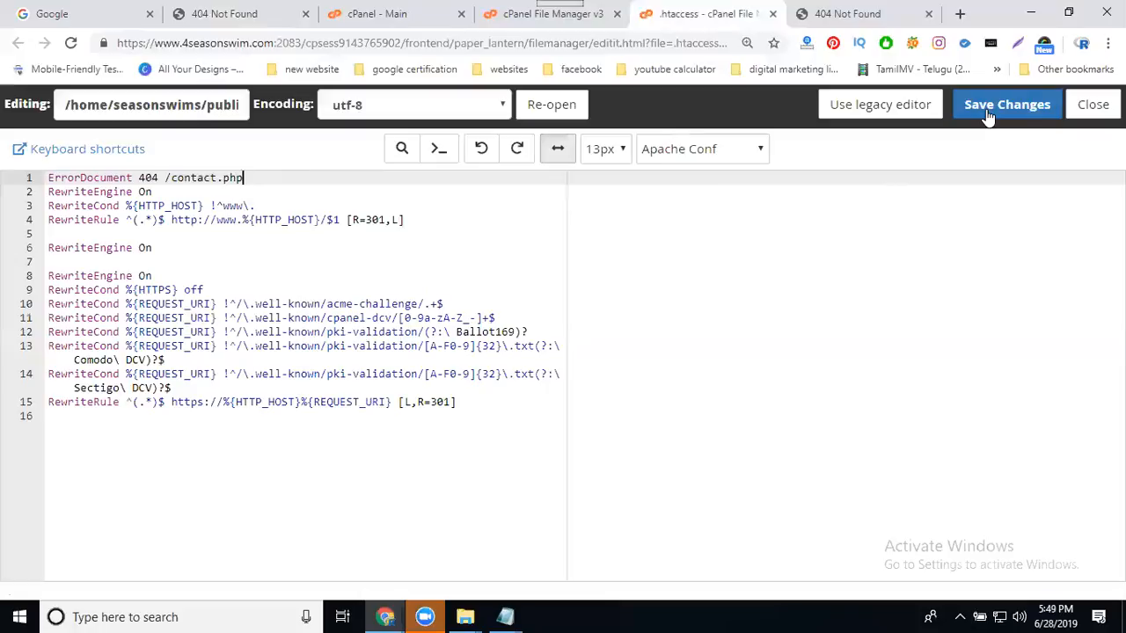
pyautogui.click(237, 14)
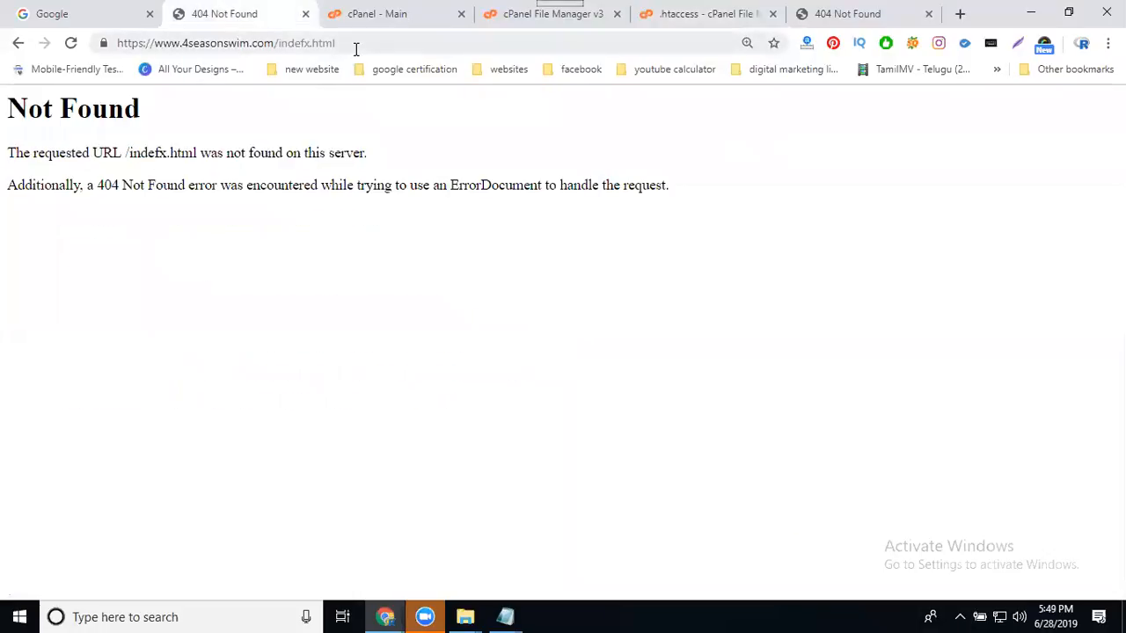
pyautogui.click(225, 43)
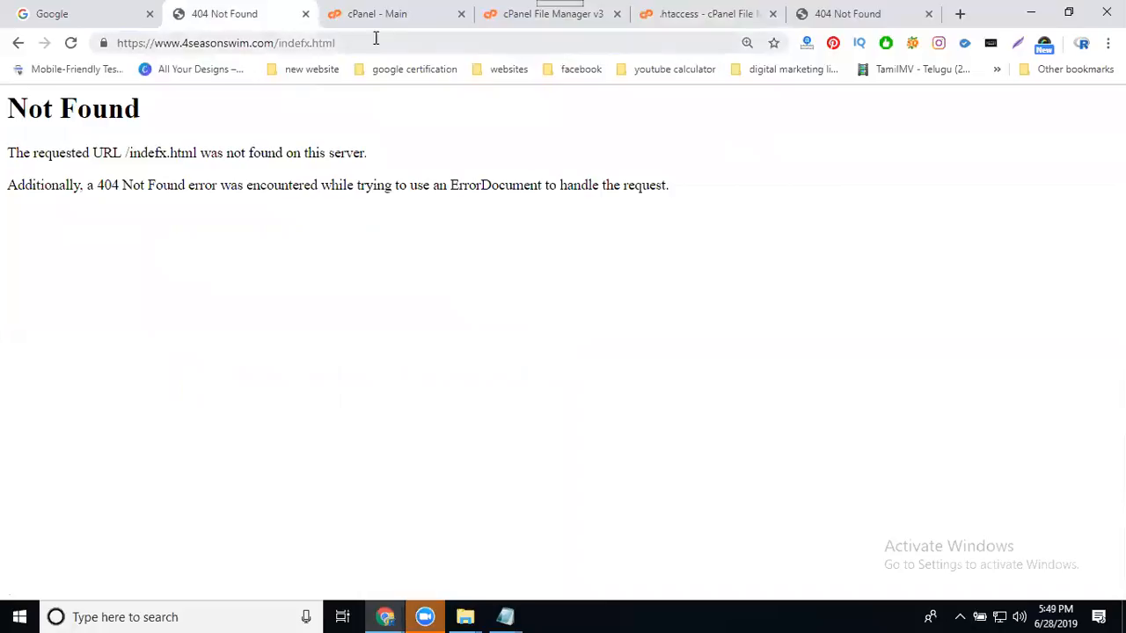
pyautogui.moveTo(809, 614)
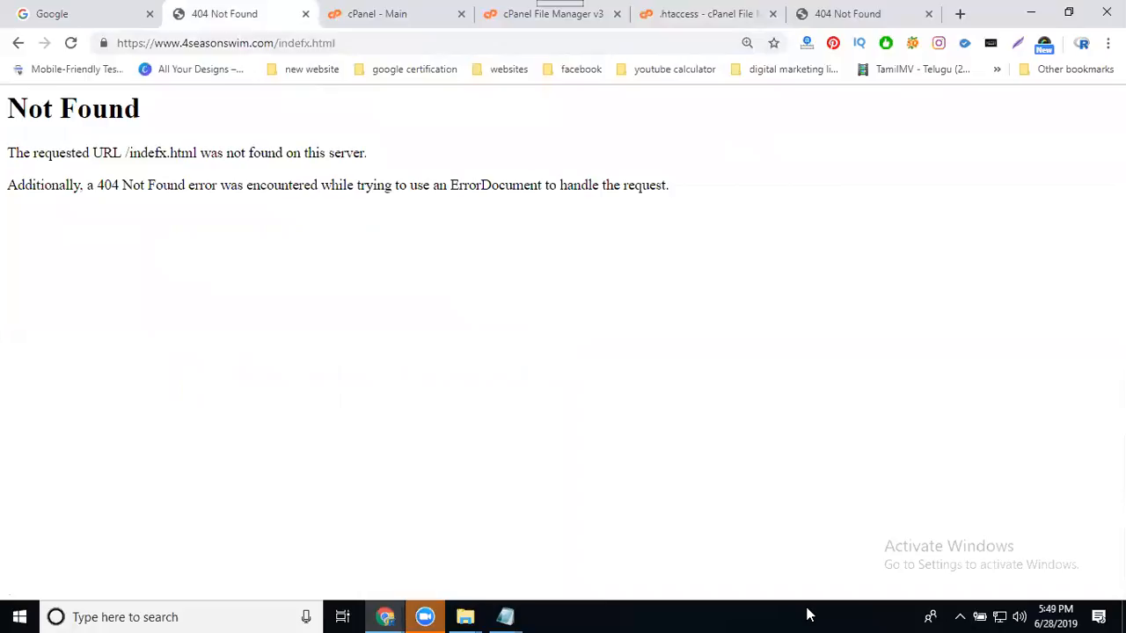
pyautogui.moveTo(784, 559)
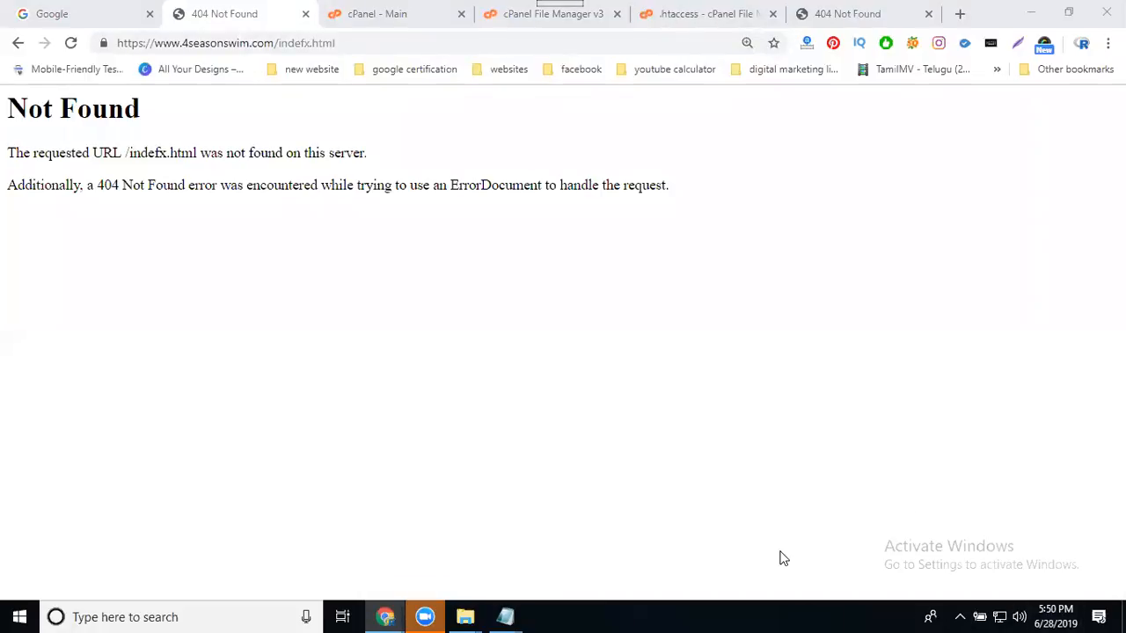
pyautogui.click(70, 42)
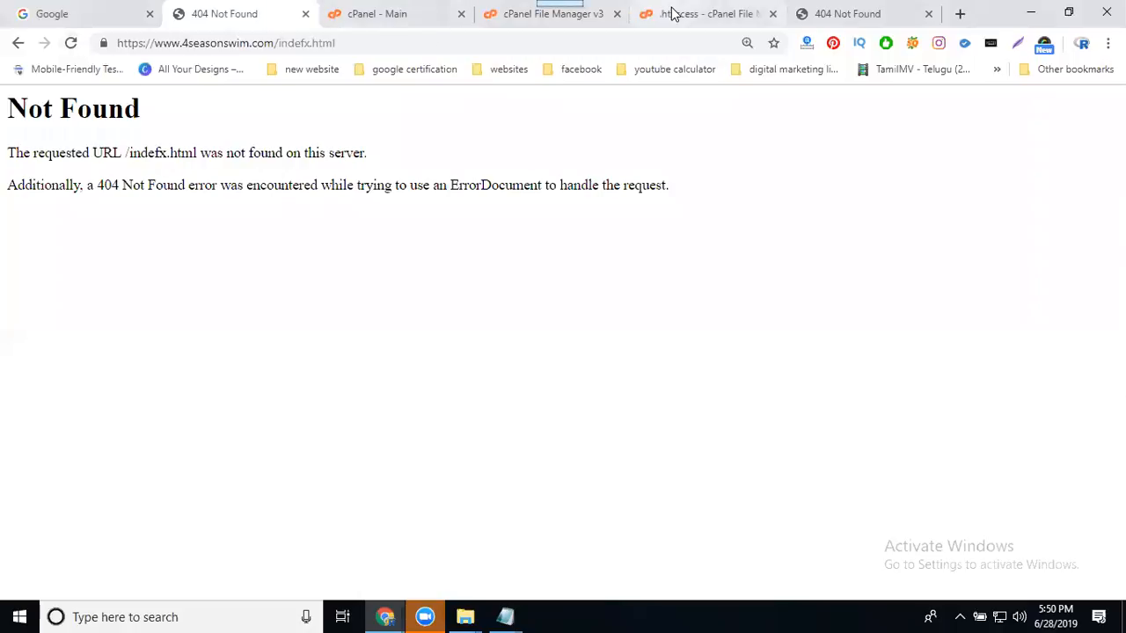
# - Change the ErrorDocument 404 target to /contact.html, save, and reload the mistyped address to get the Contact page
pyautogui.click(707, 14)
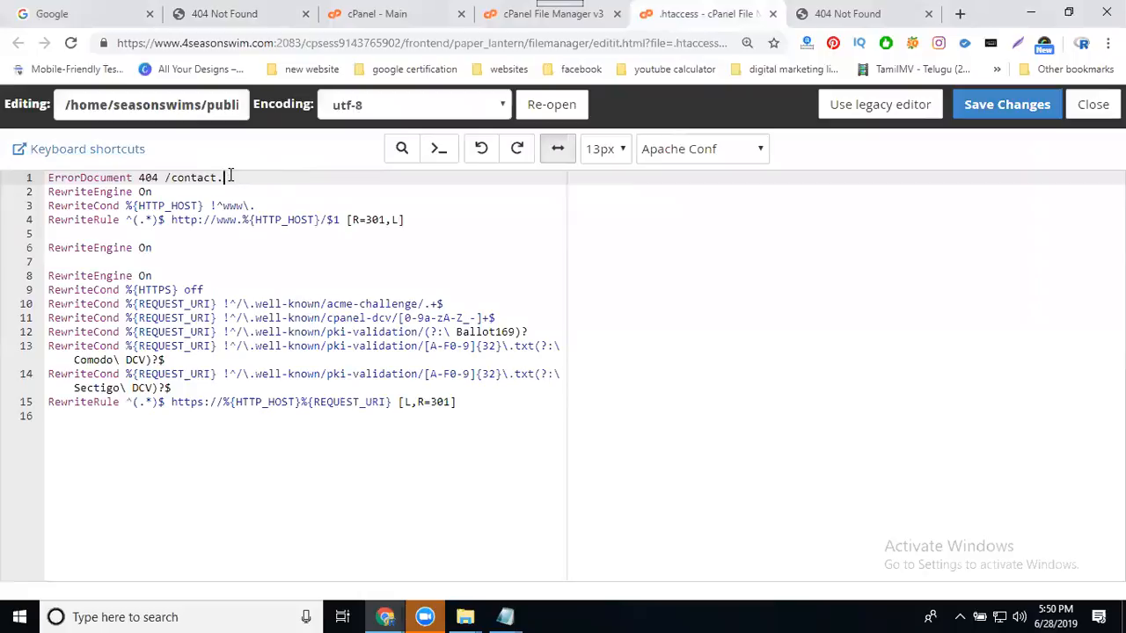
pyautogui.write('html')
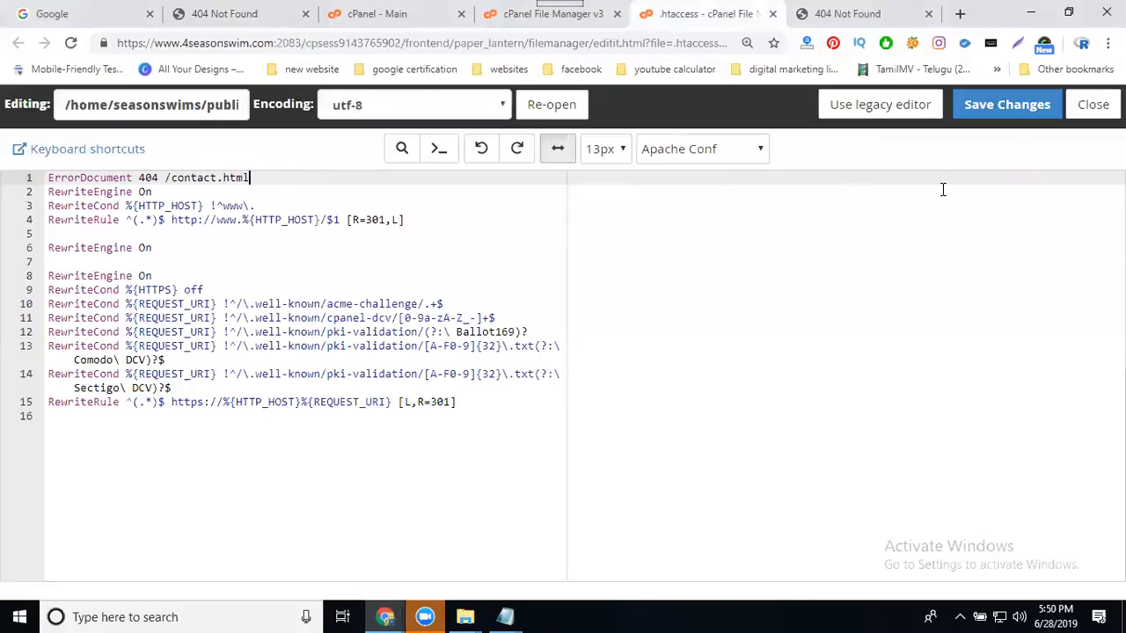
pyautogui.click(225, 14)
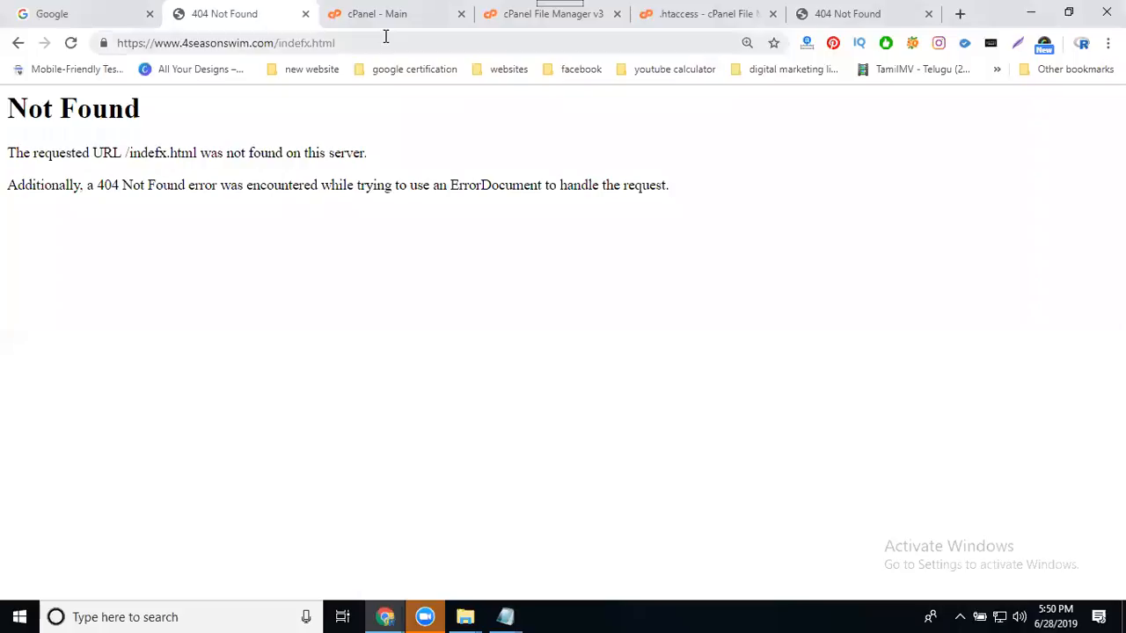
pyautogui.click(225, 42)
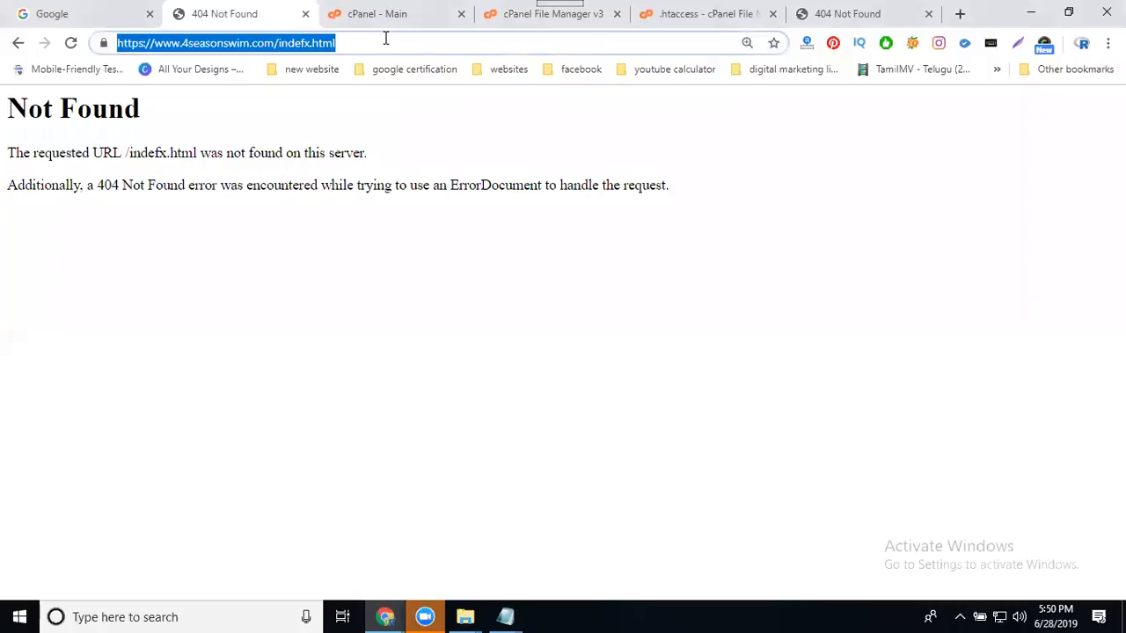
pyautogui.press('Return')
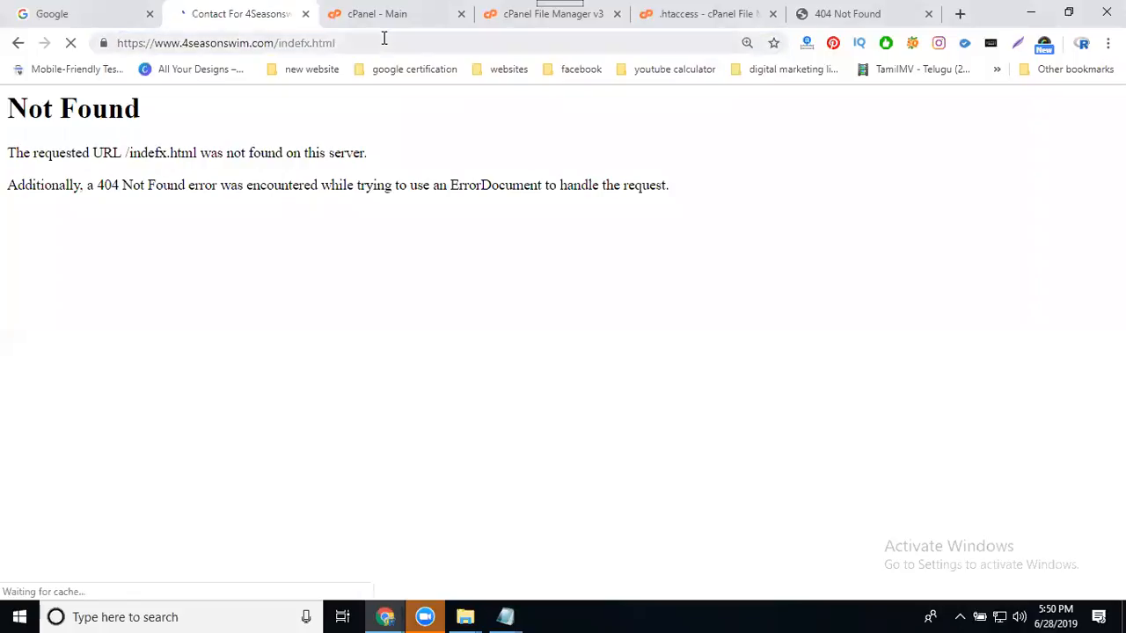